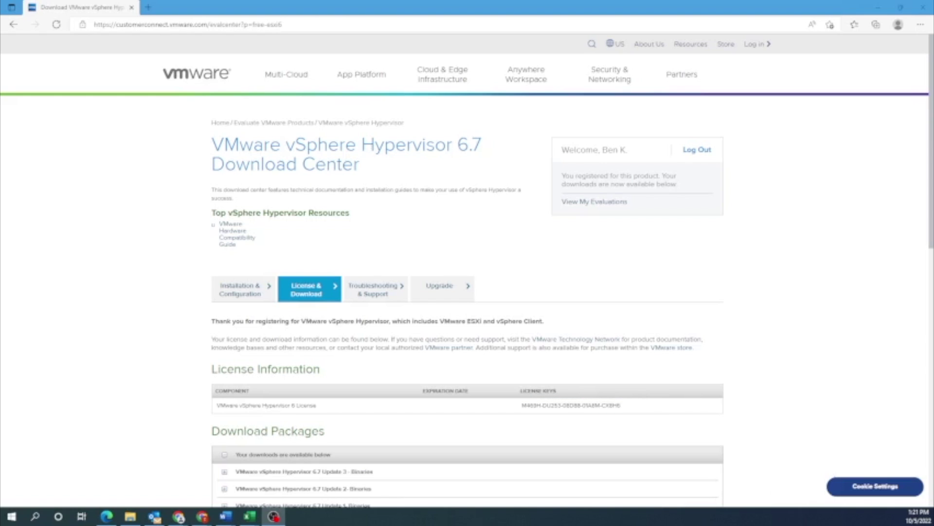
mouse_move(611, 329)
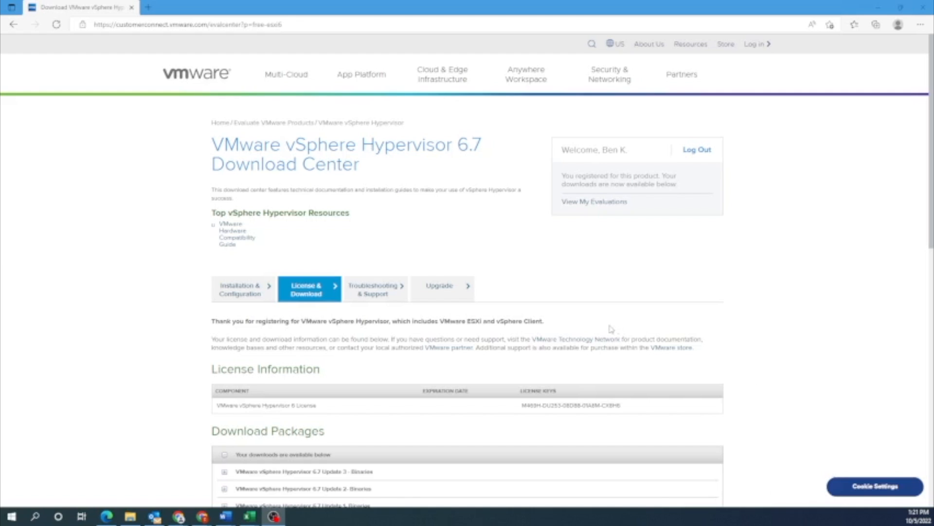
- Download Rufus 3.20 from rufus.ie and dismiss the advertisement popup
scroll(down, 3)
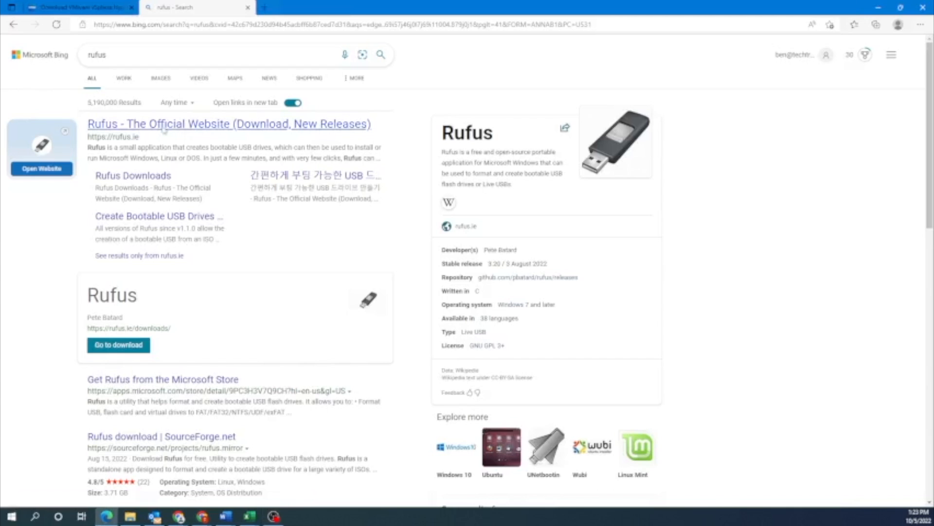
click(229, 123)
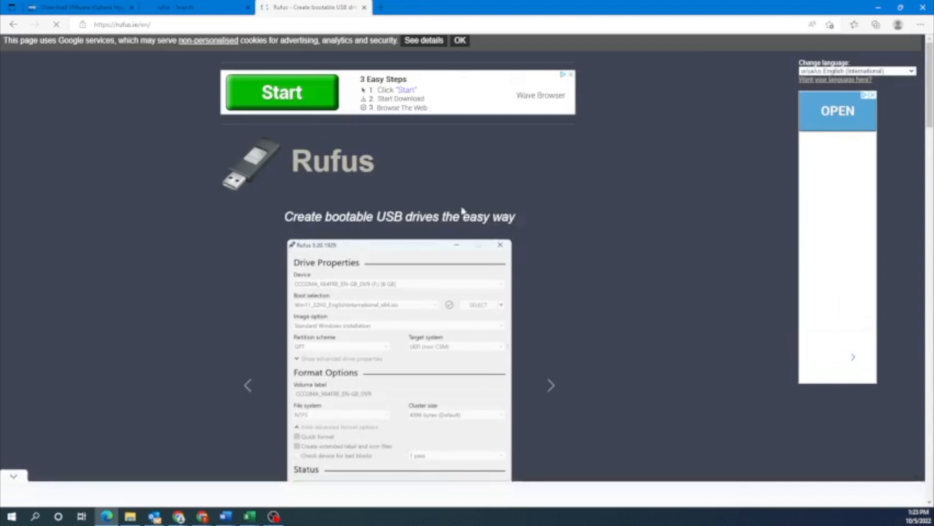
scroll(down, 3)
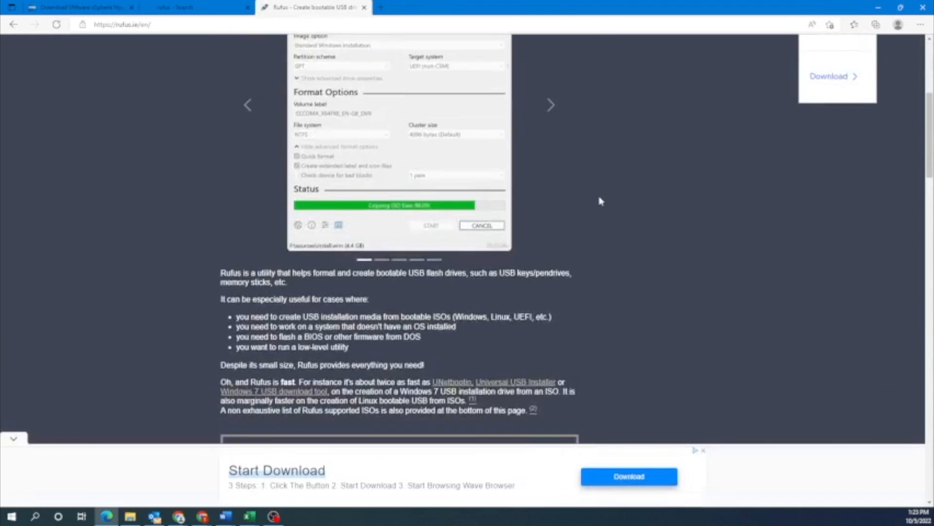
scroll(down, 3)
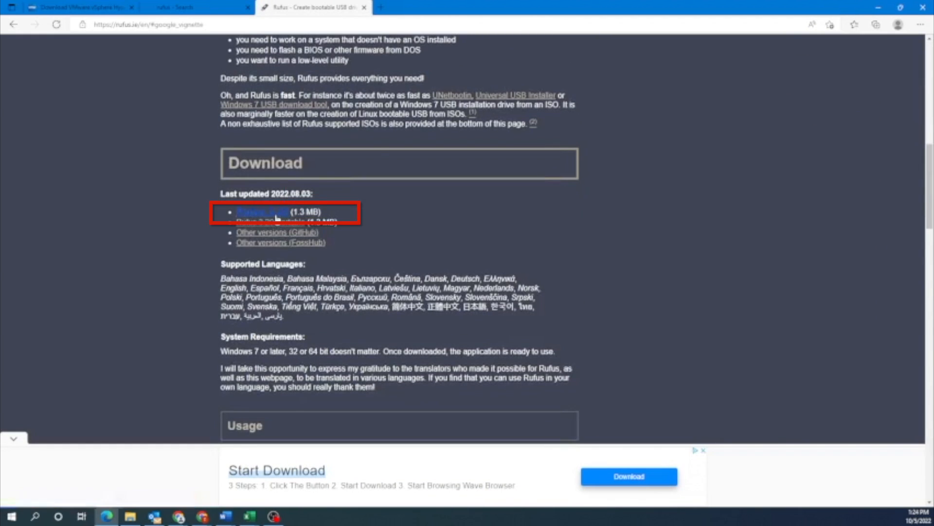
click(262, 212)
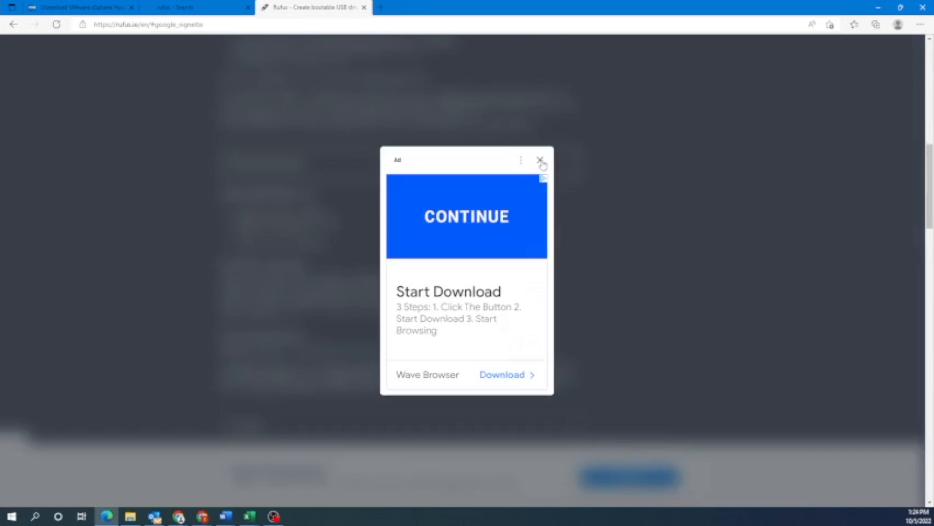
click(541, 162)
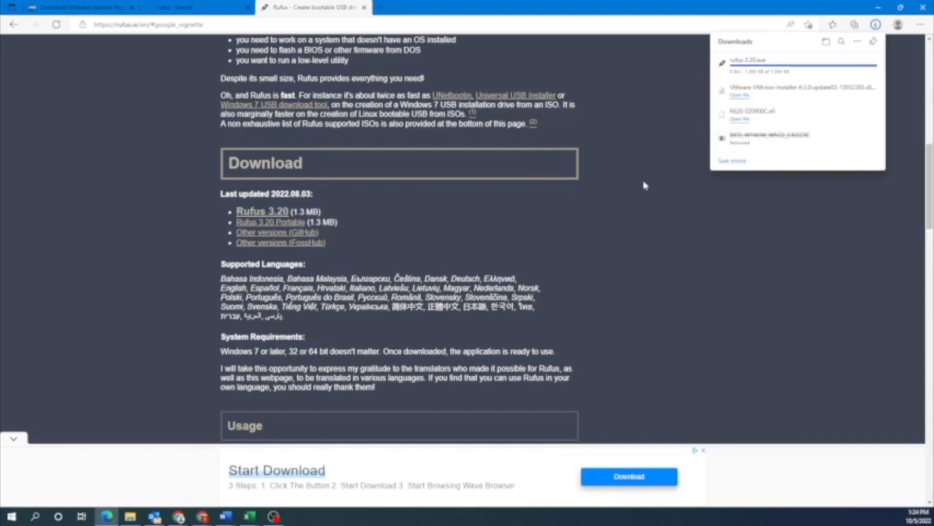
mouse_move(679, 168)
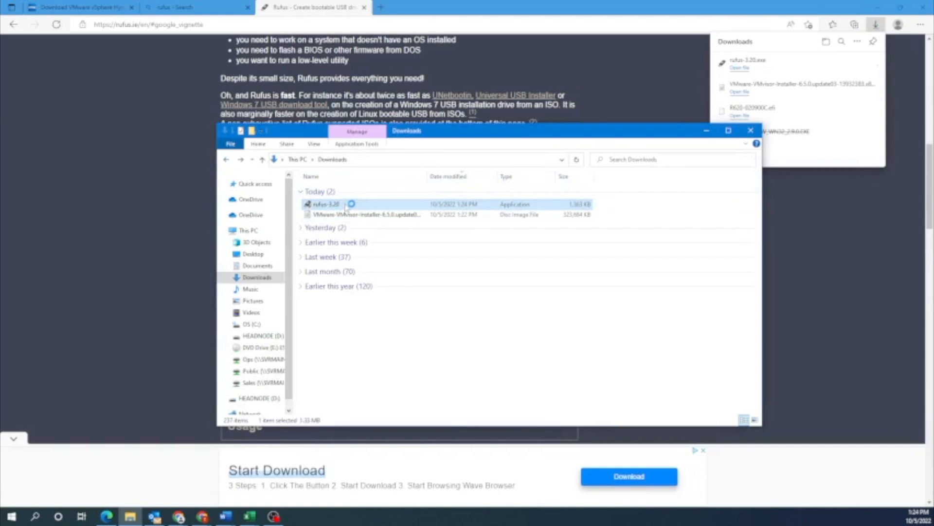
- Launch rufus-3.20 from Downloads and answer the update-check prompt
double_click(325, 204)
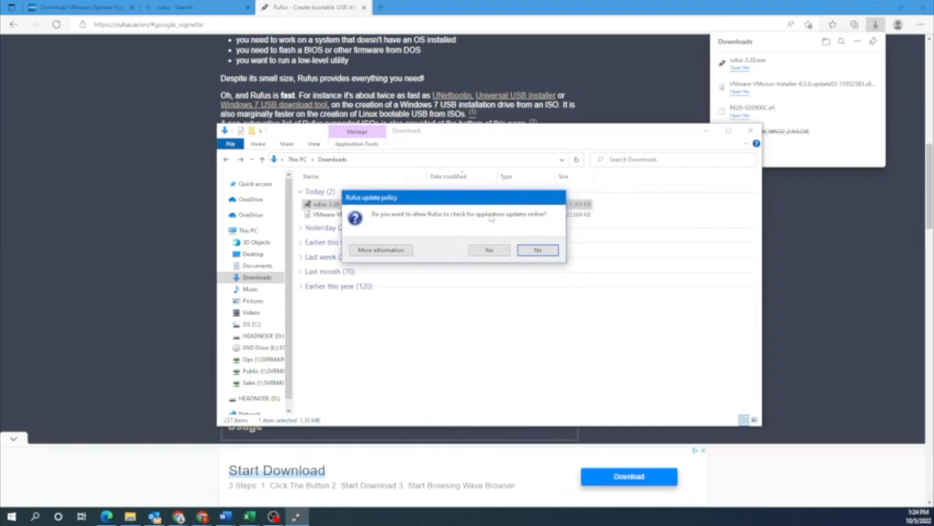
click(538, 250)
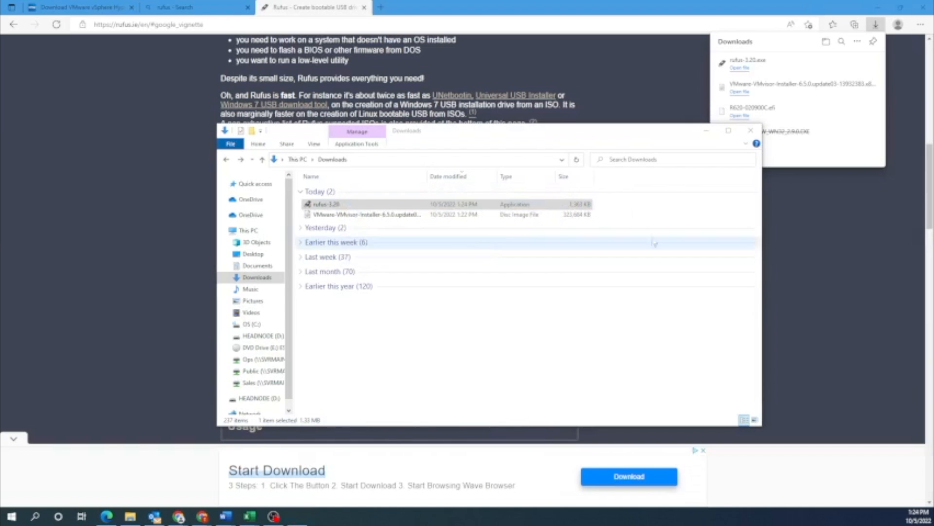
double_click(326, 204)
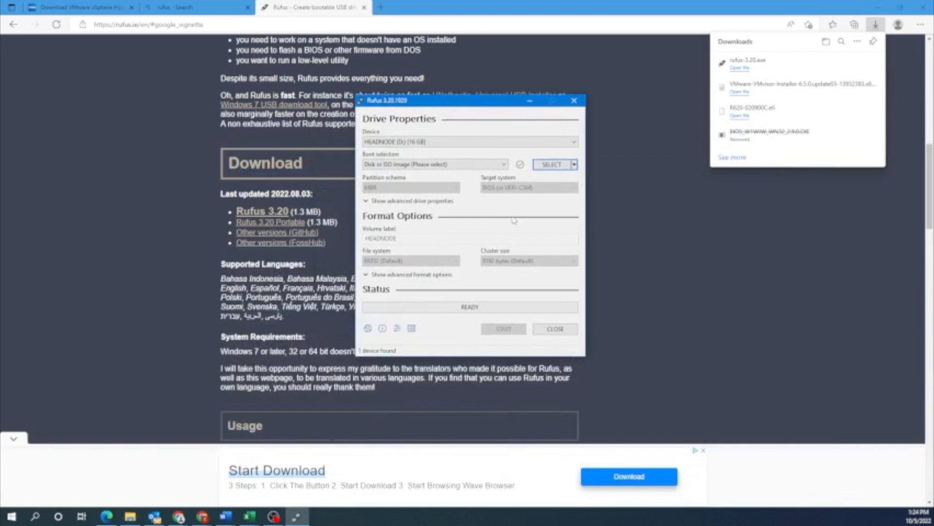
- Load the VMware-VMvisor-Installer-6.5.0 ISO as boot source and start writing the 16 GB USB drive
click(551, 163)
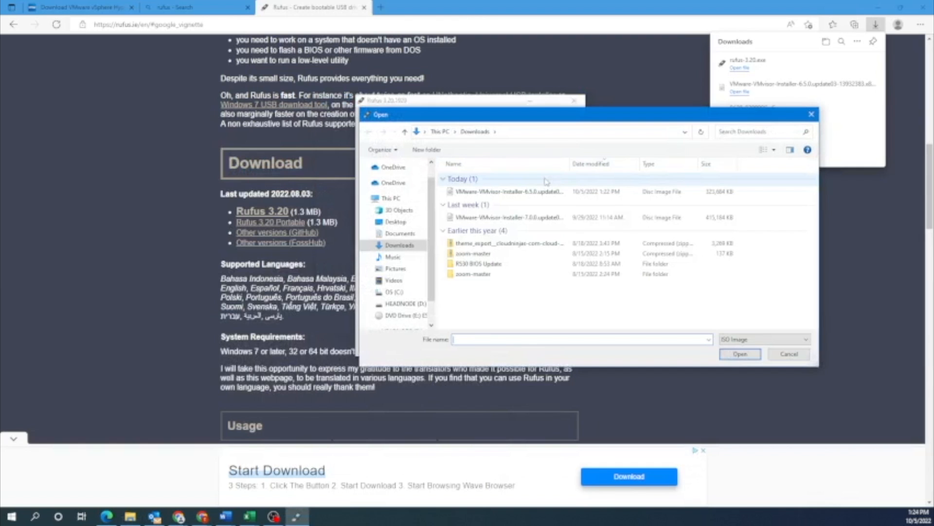
click(537, 192)
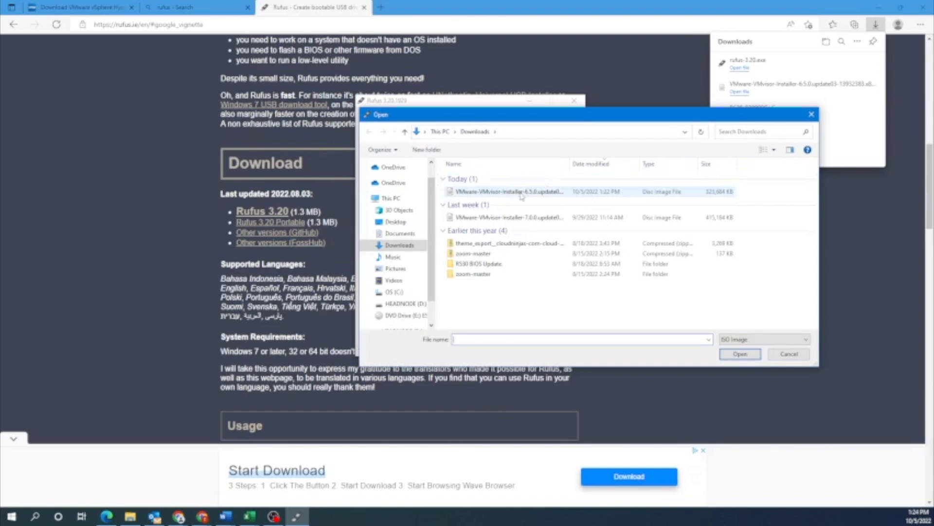
click(739, 354)
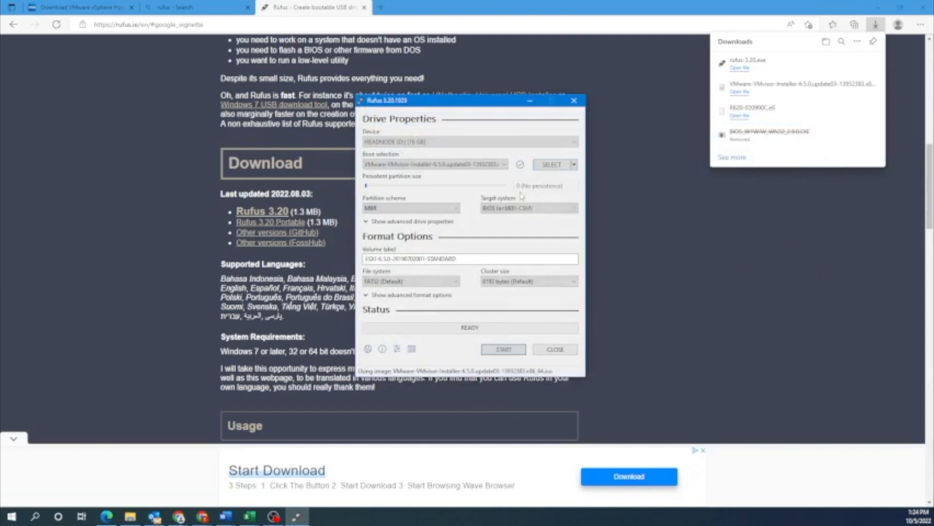
click(502, 349)
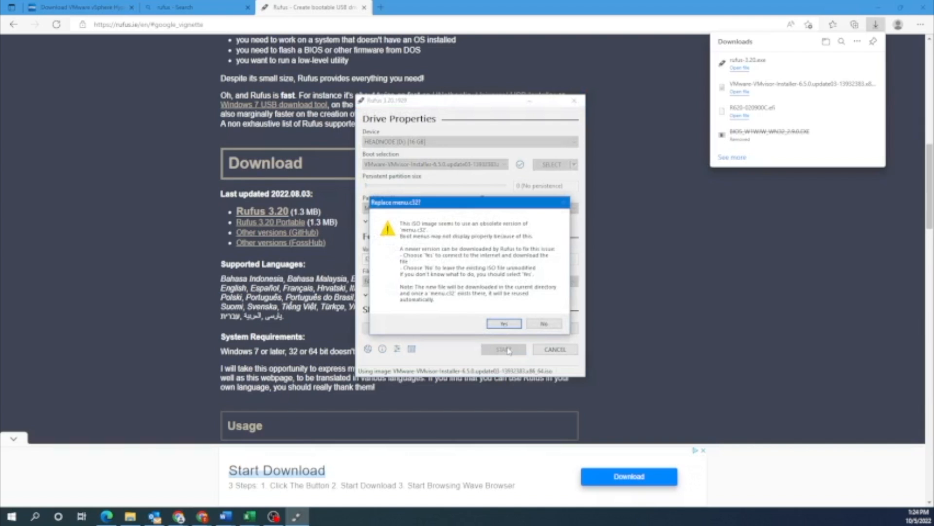
- Allow the newer menu.c32 download and accept erasing all data on the USB drive
click(504, 323)
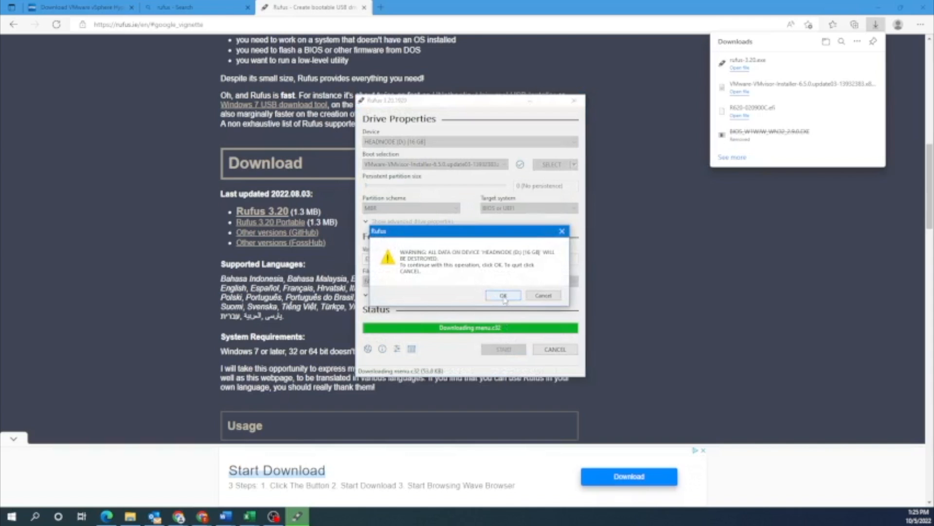
click(502, 295)
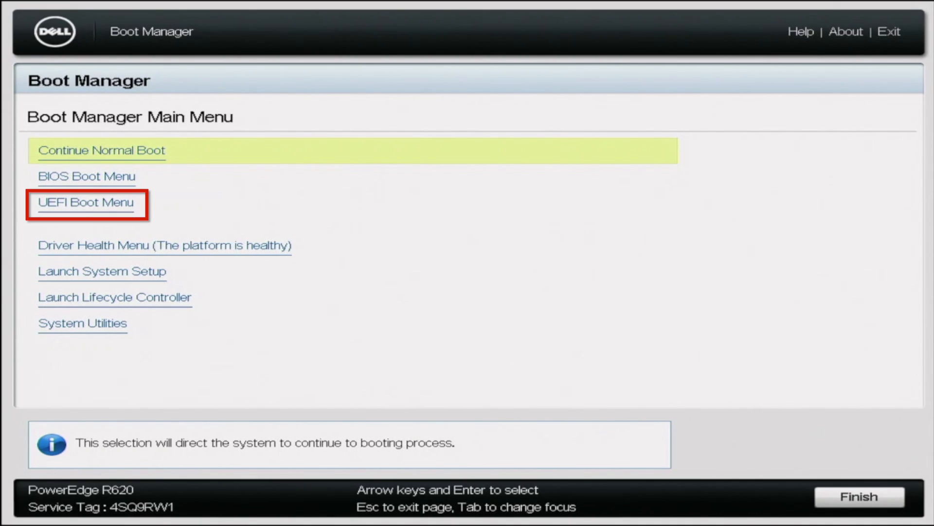
- Select UEFI Boot Menu in Dell Boot Manager to boot the USB installer
key(down)
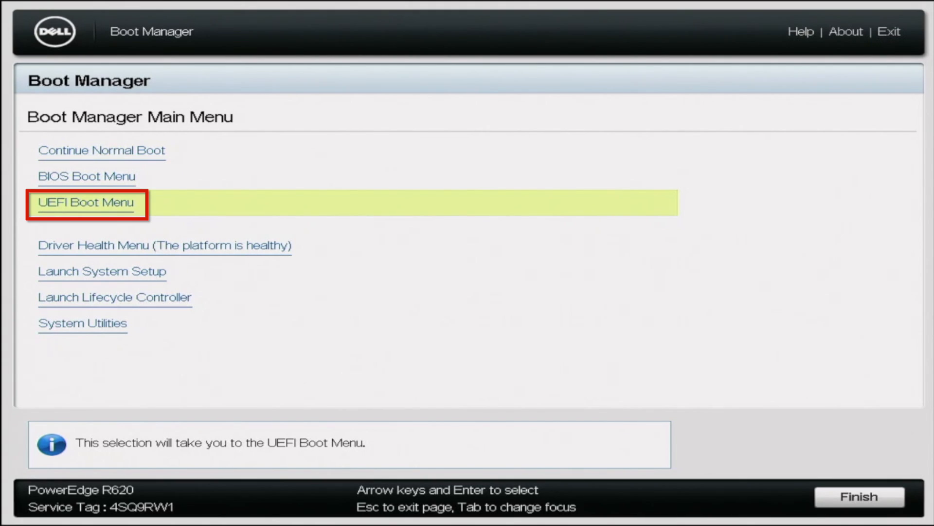
click(85, 202)
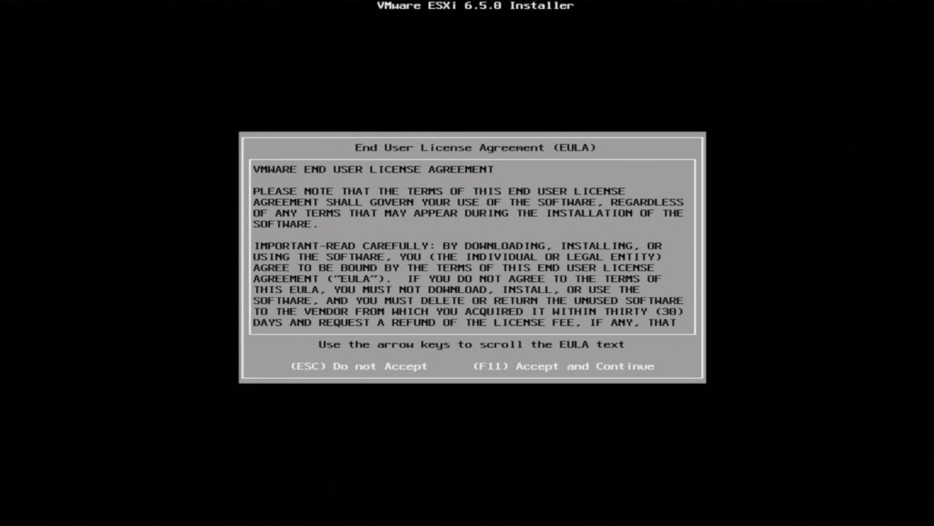
- Accept the EULA with F11 and choose the second Kingston DT Rubber 3.0 disk for installation
key(F11)
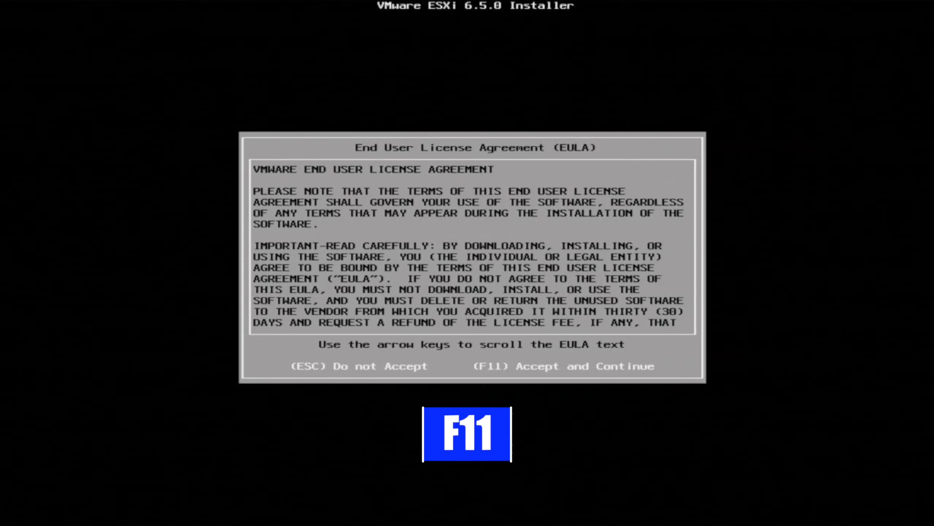
key(F11)
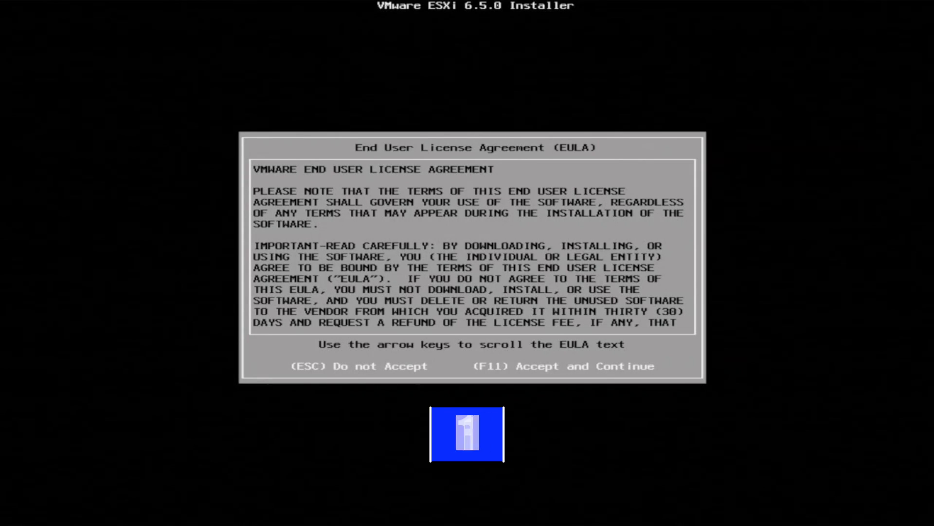
key(f11)
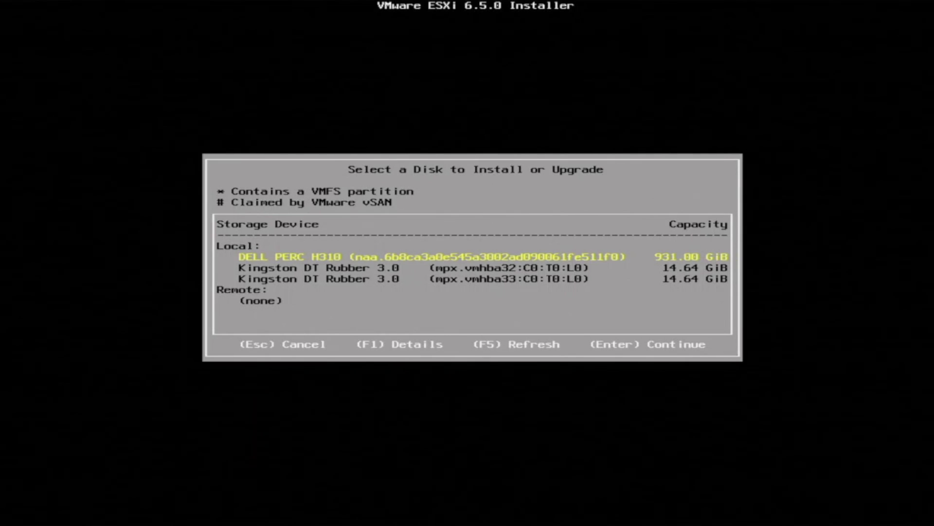
key(Down)
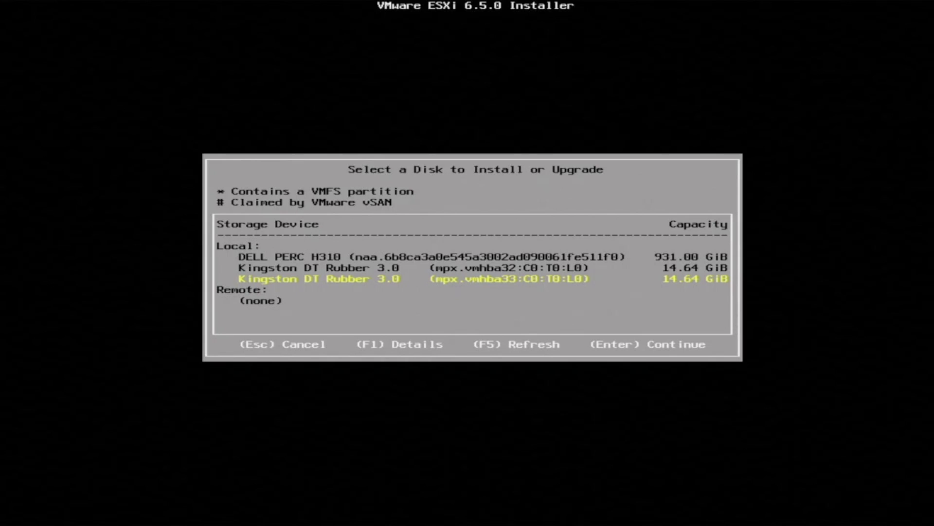
key(Return)
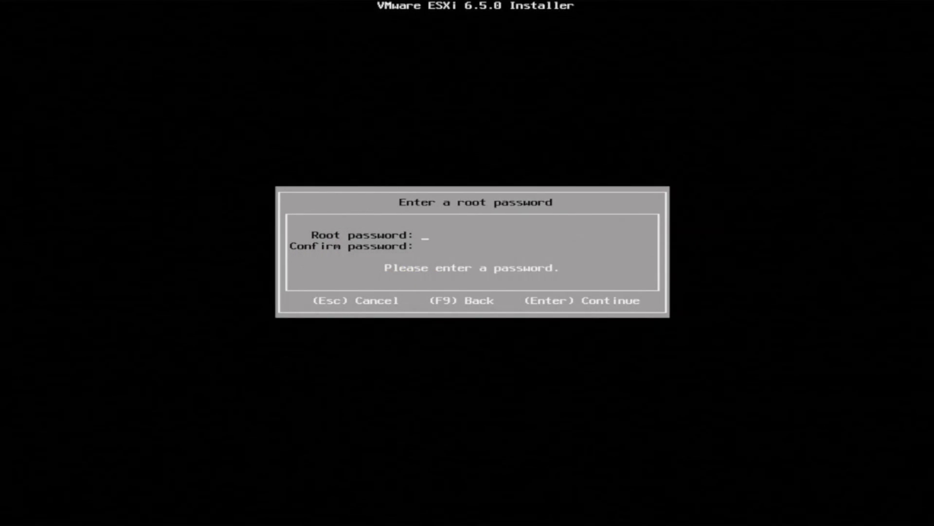
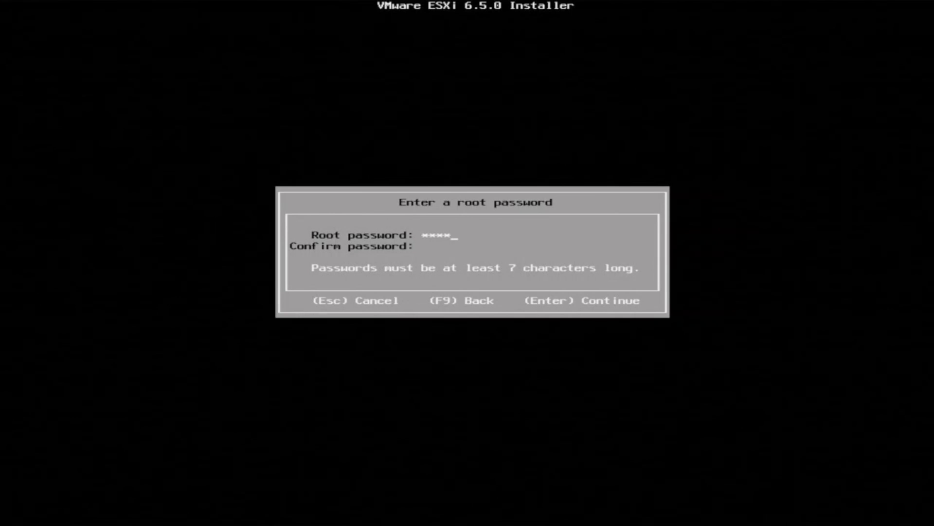
- Enter and confirm the root password, then confirm the ESXi 6.5.0 install with F11
key(BackSpace)
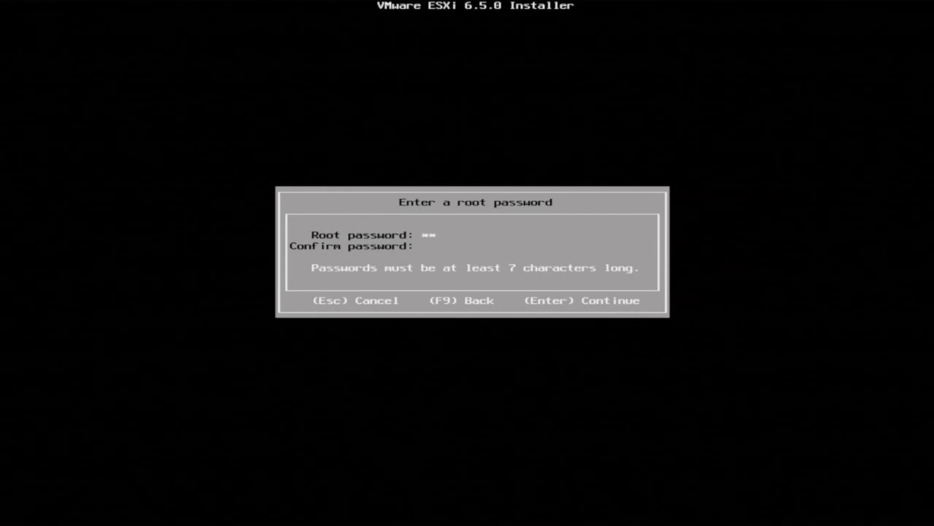
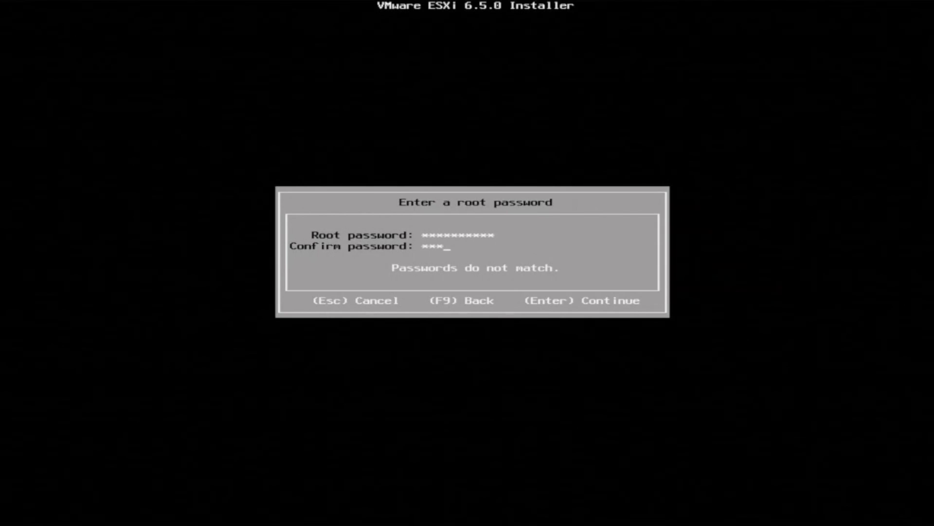
key(Return)
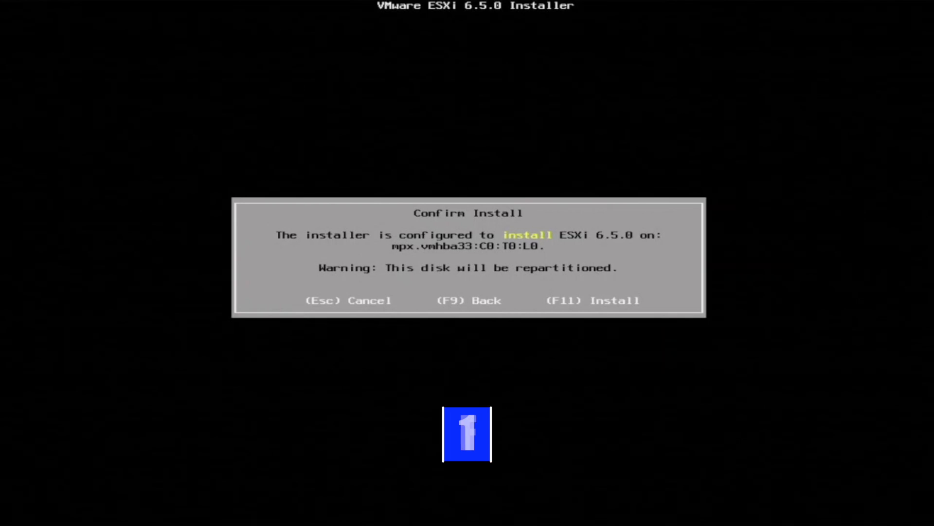
key(F11)
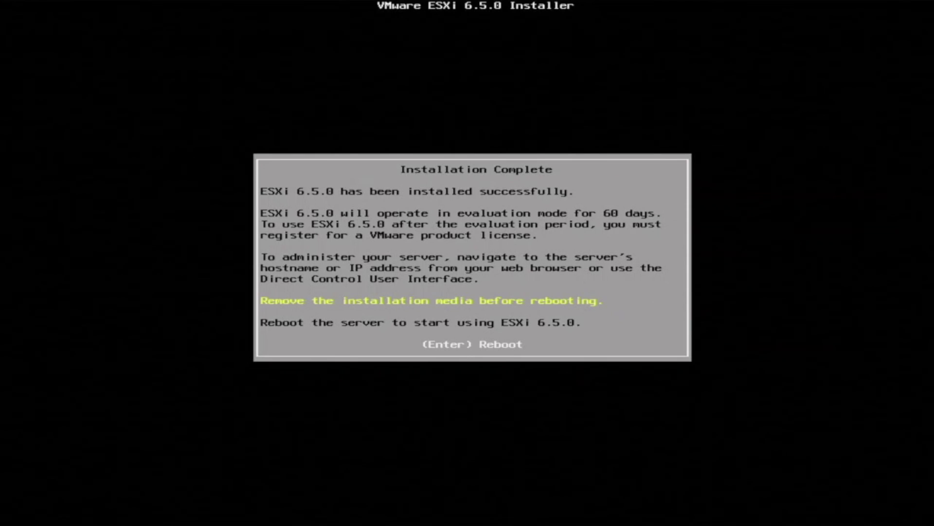
- Reboot the server after installation and enter the UEFI Boot Menu in Dell Boot Manager
key(Return)
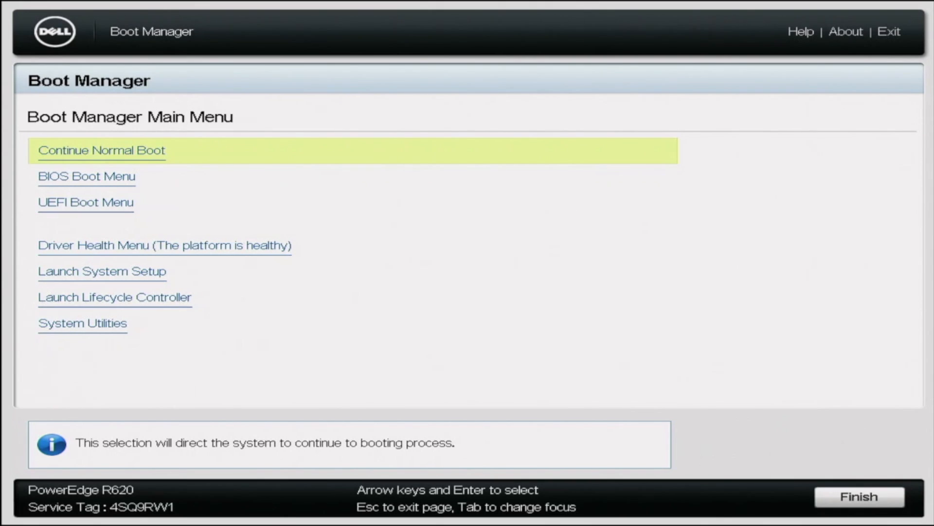
key(Down)
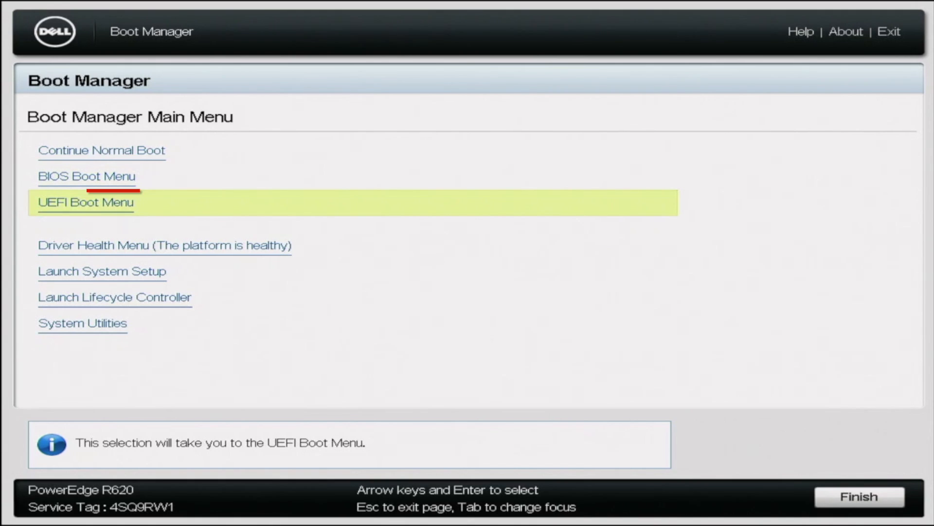
click(86, 202)
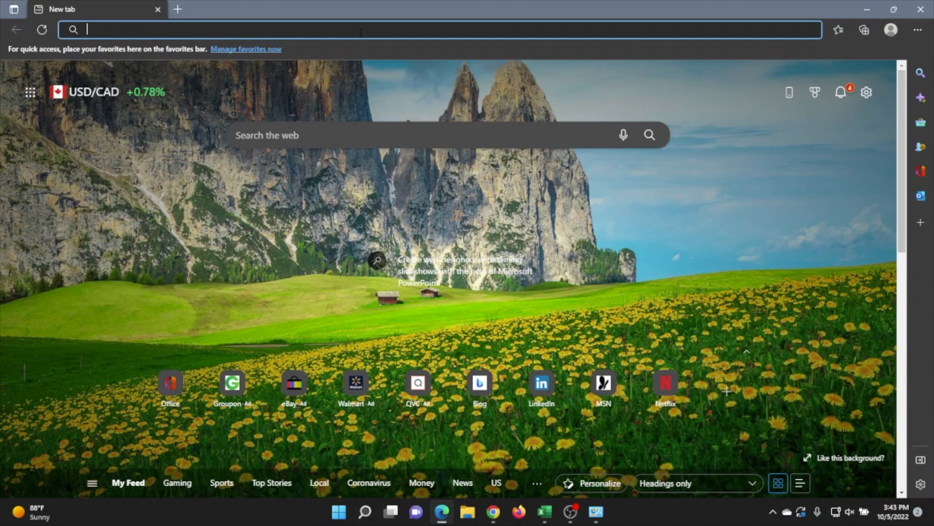
- Browse to the ESXi host at 172.16.50.219
text(17)
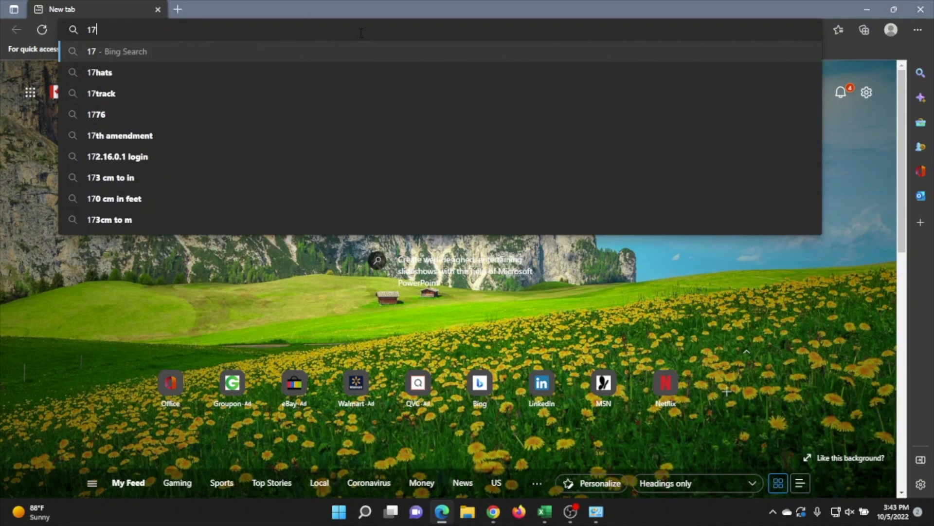
text(2.)
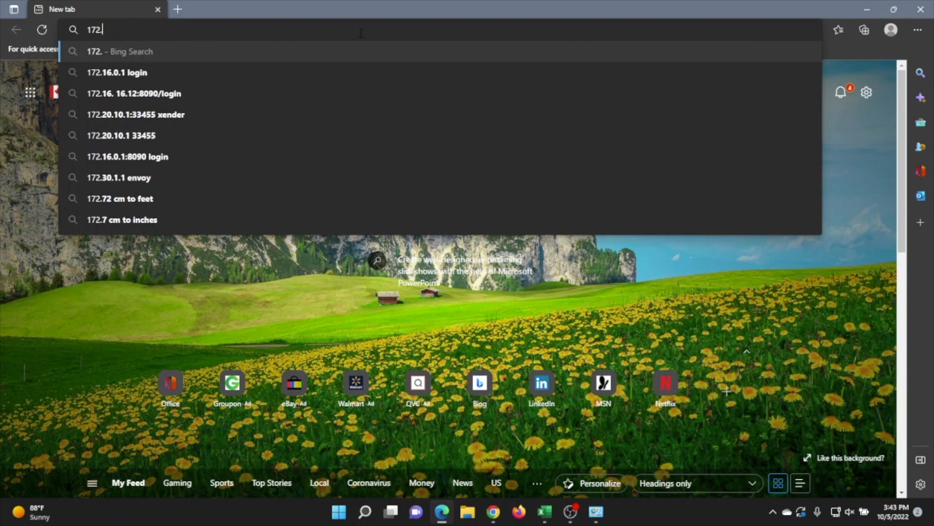
text(16.50)
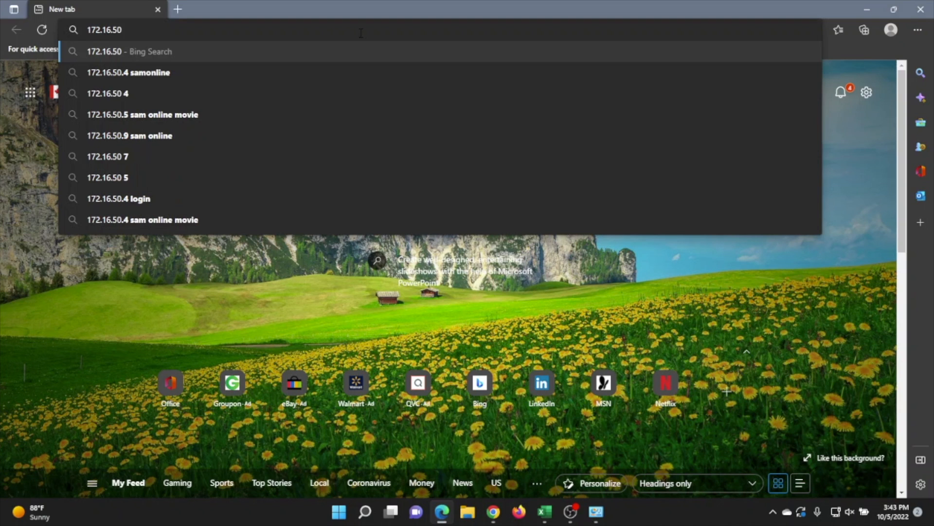
text(.)
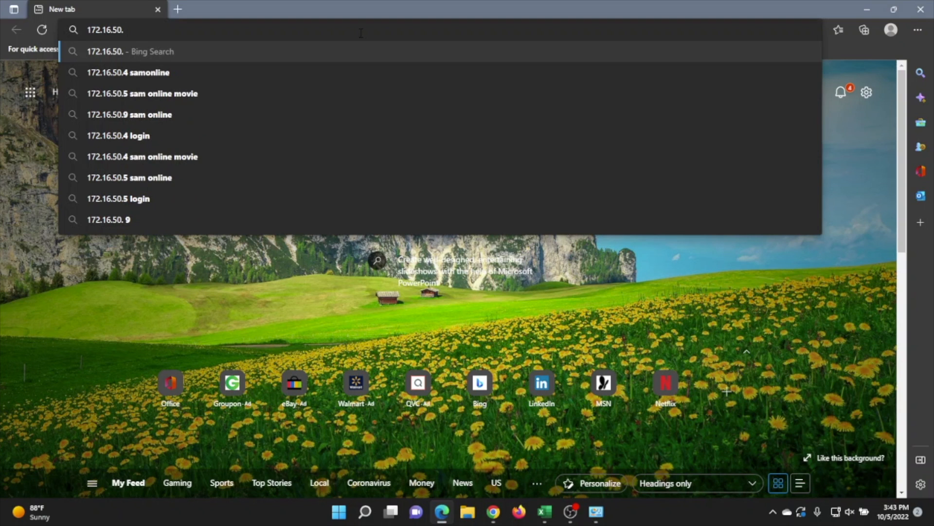
text(219)
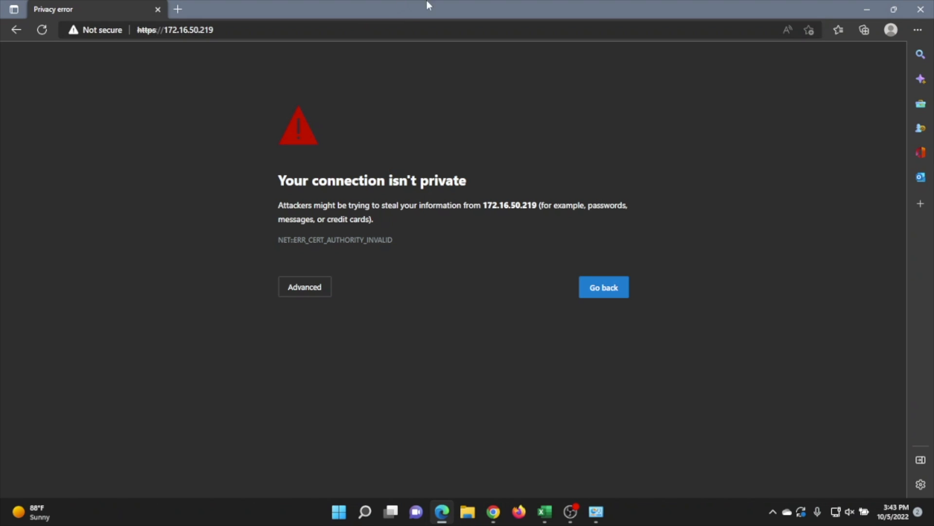
- Proceed past the certificate warning via Advanced and 'Continue to 172.16.50.219 (unsafe)'
click(305, 287)
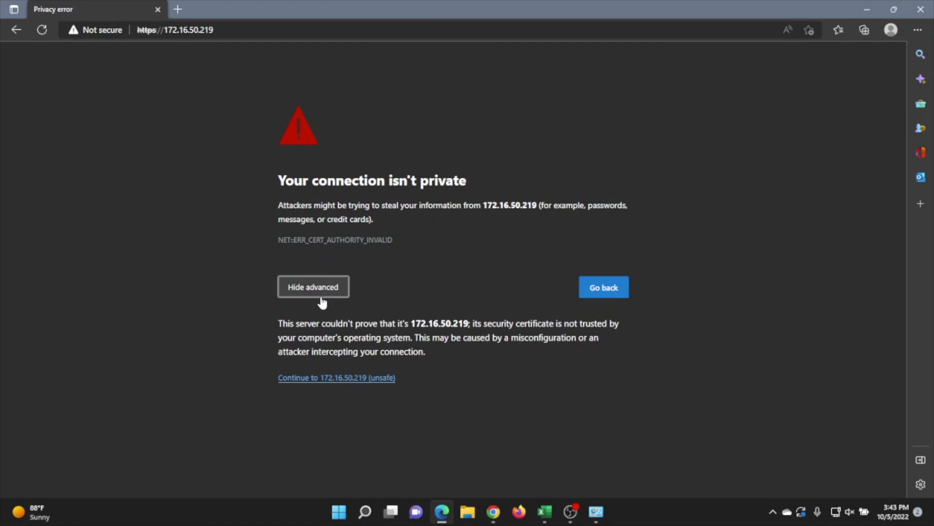
click(336, 378)
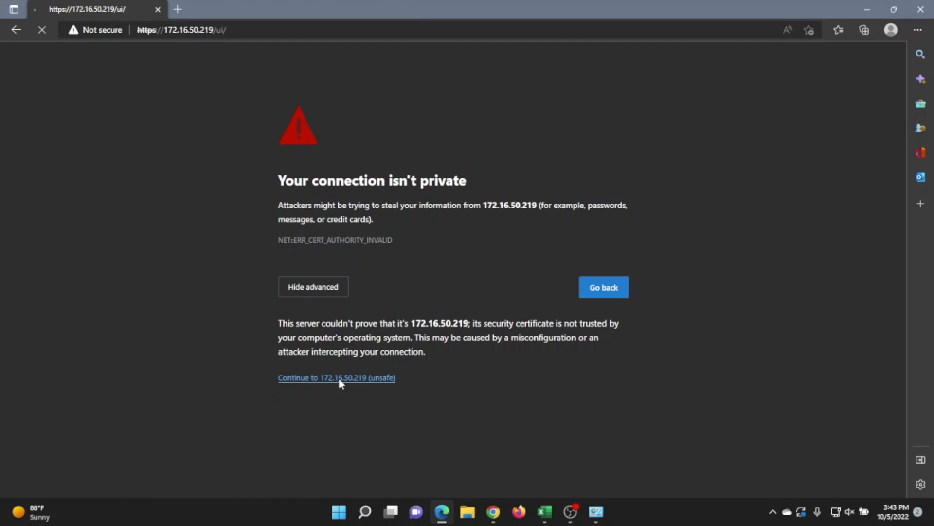
click(337, 378)
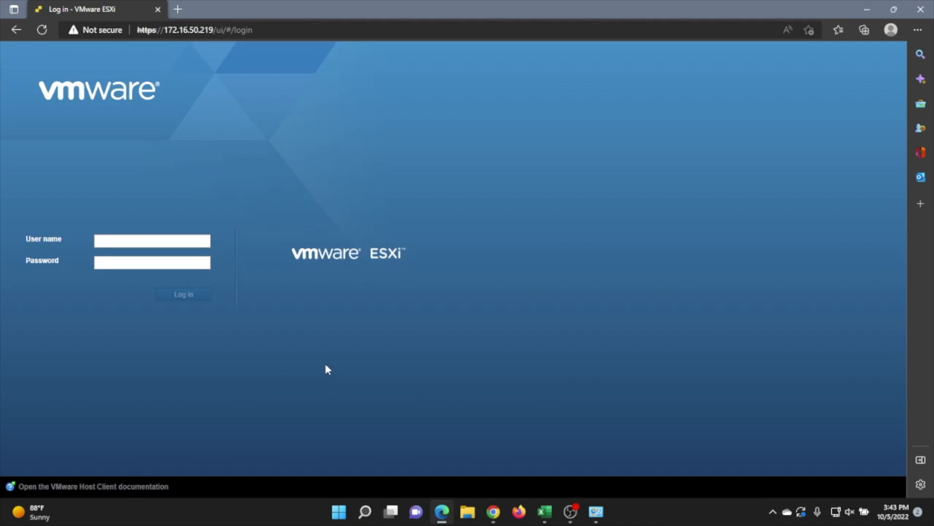
- Log in as root with the saved password and dismiss the CEIP prompt to reach the host summary
click(152, 240)
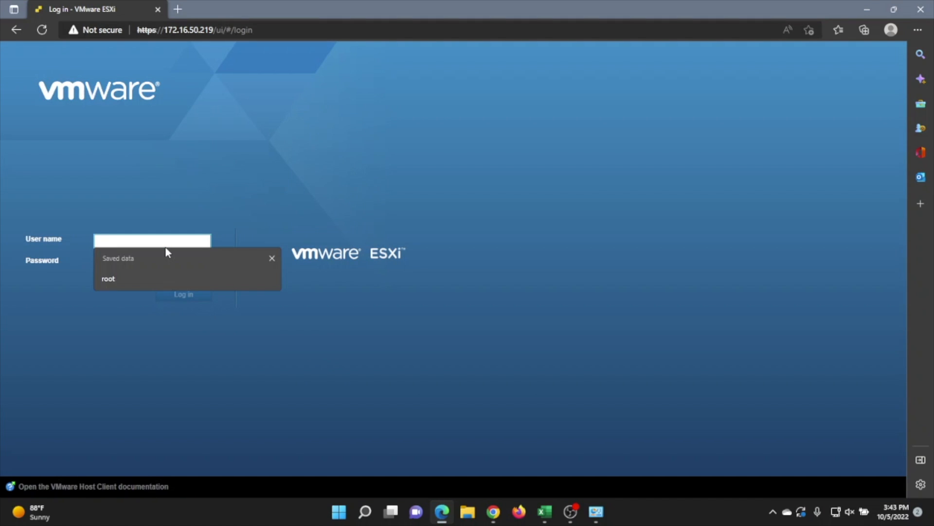
click(108, 279)
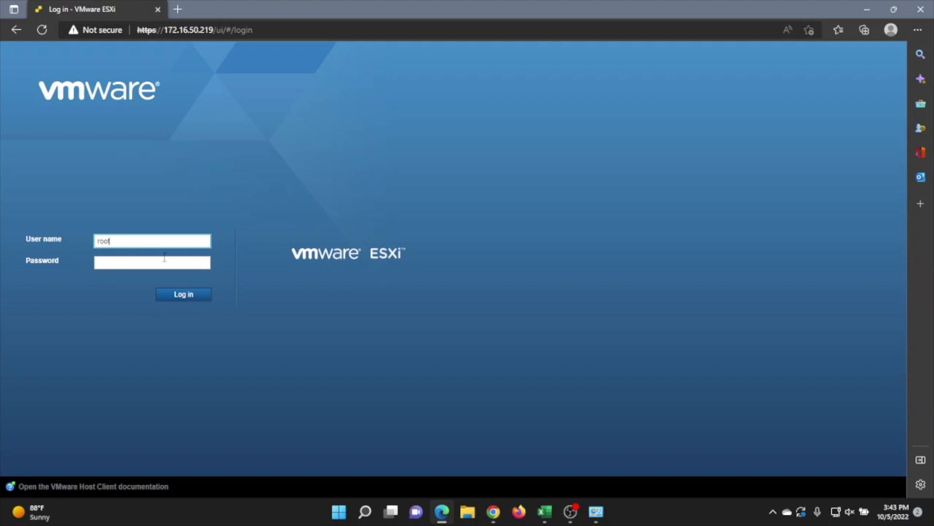
click(152, 262)
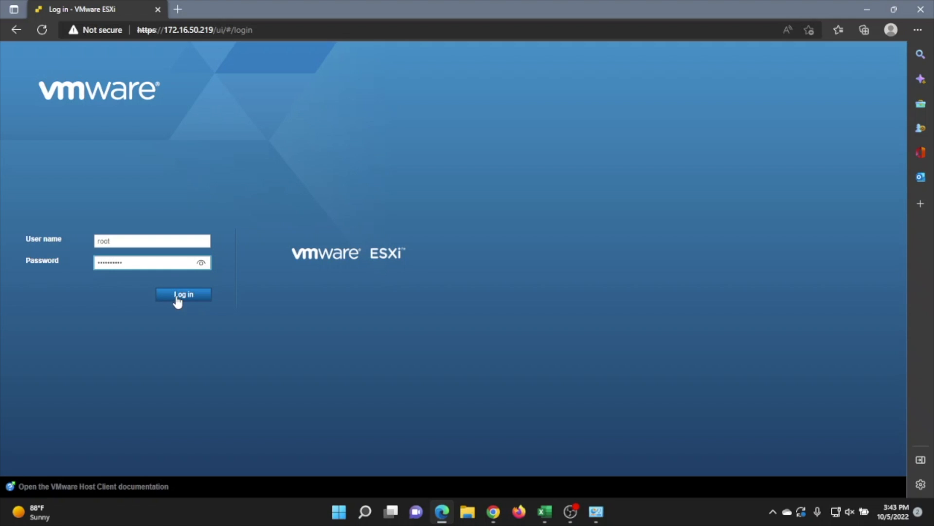
click(183, 294)
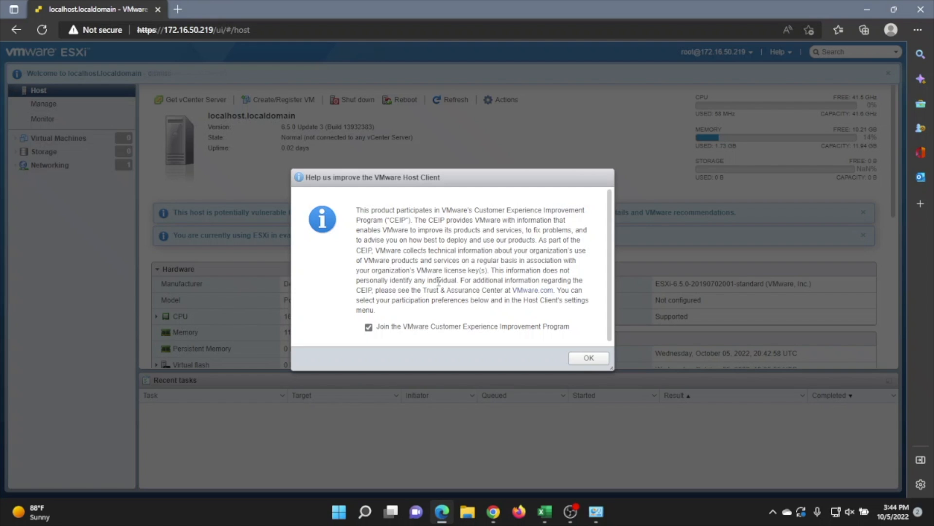
click(588, 357)
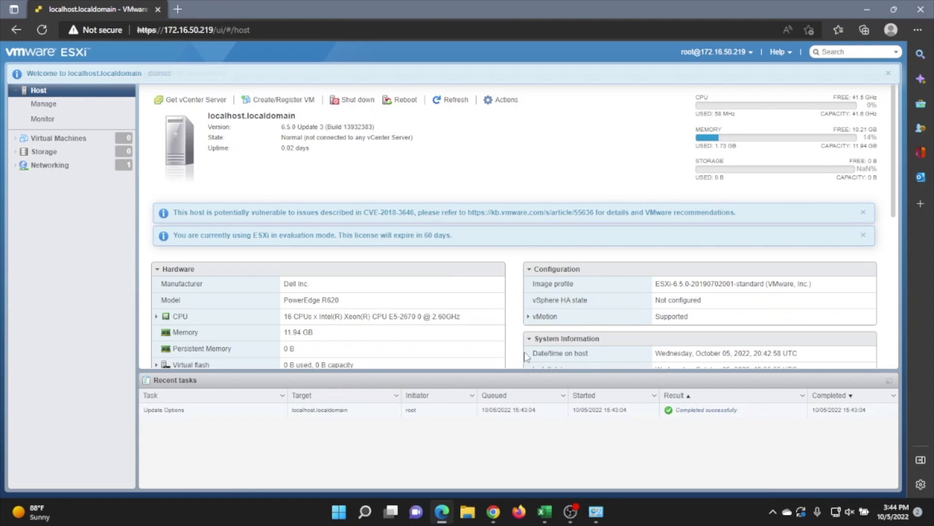
mouse_move(454, 271)
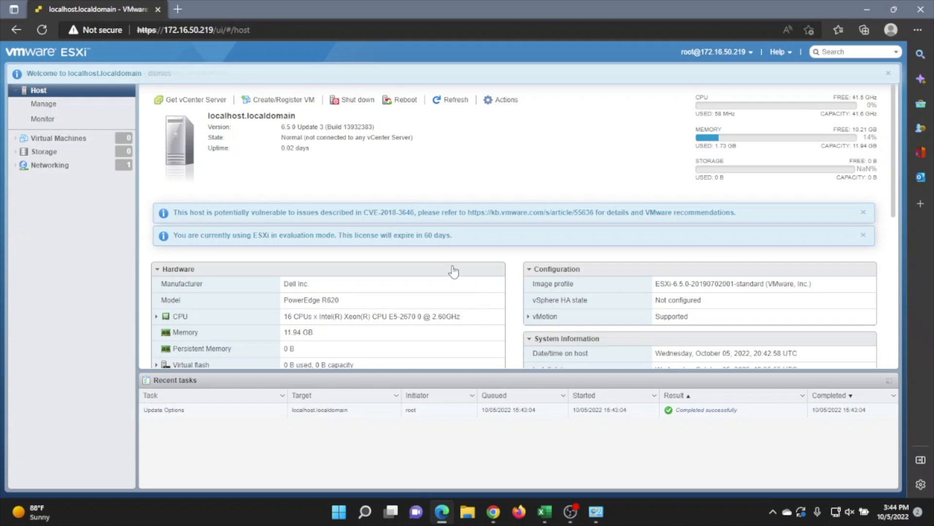
click(159, 73)
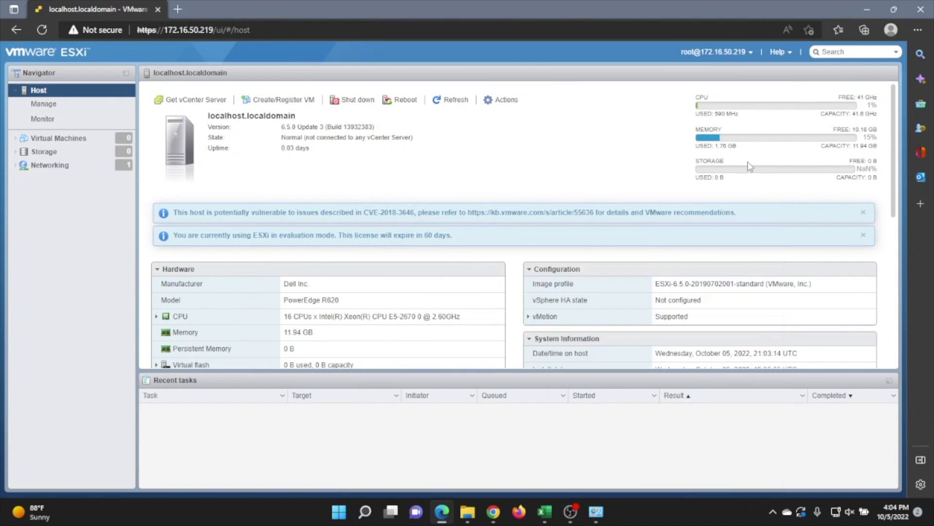
mouse_move(532, 198)
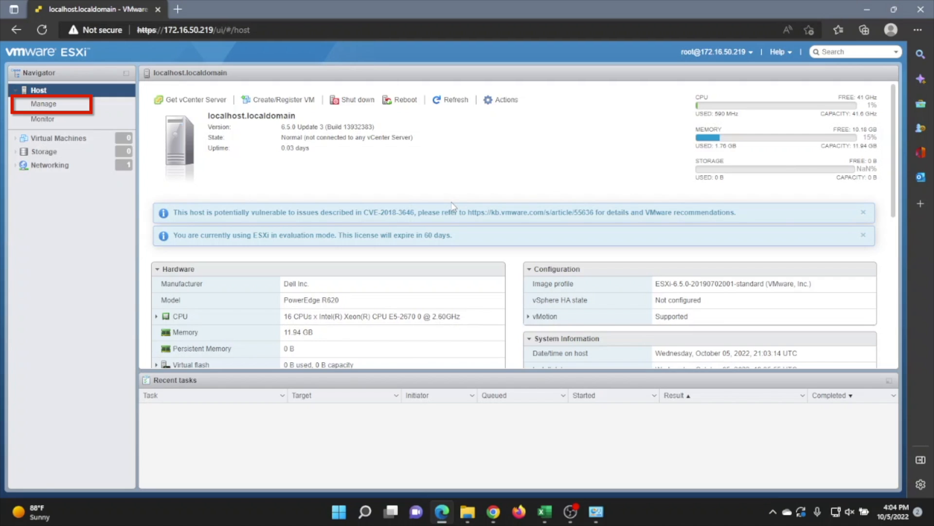
mouse_move(68, 107)
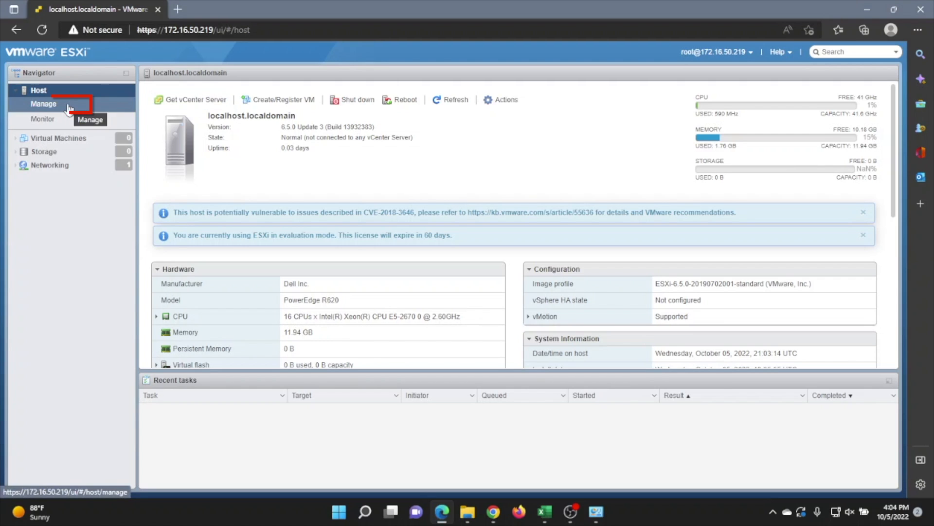
- Go to Manage > Licensing and start assigning a new license key
click(44, 104)
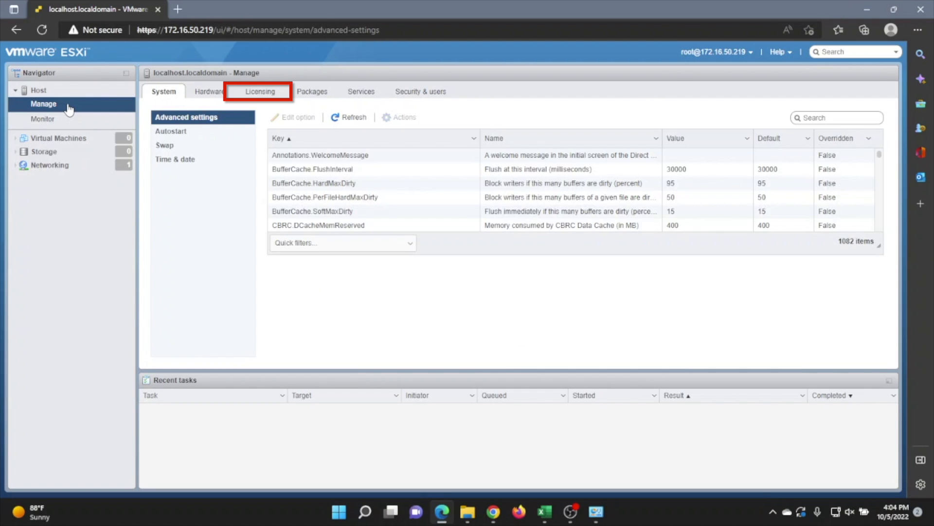
click(259, 92)
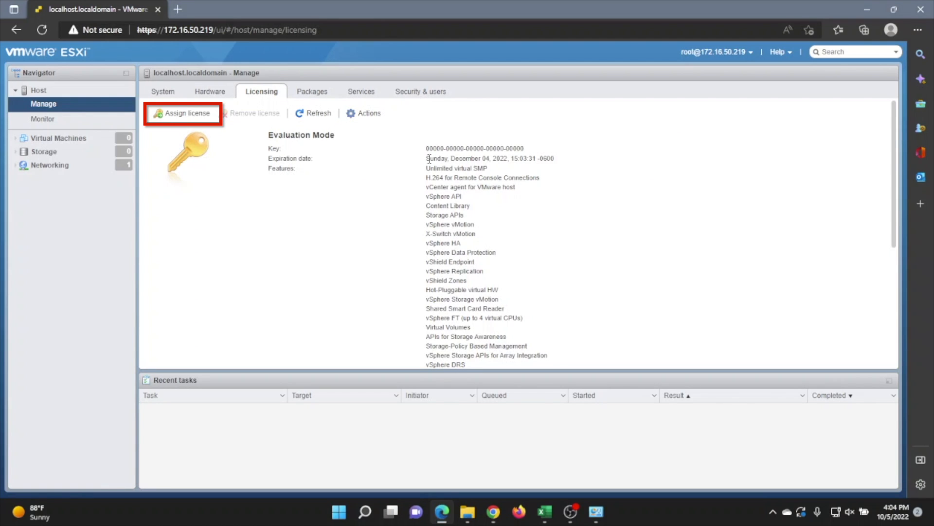
click(182, 113)
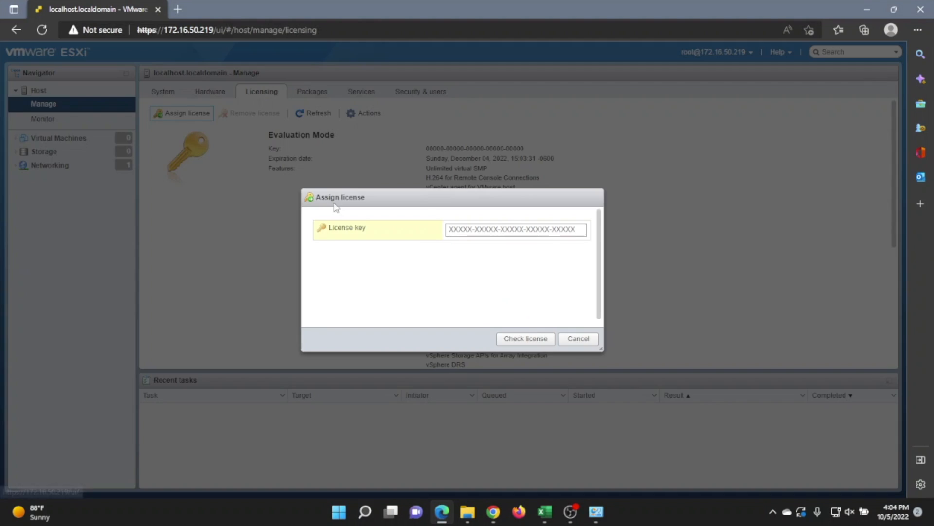
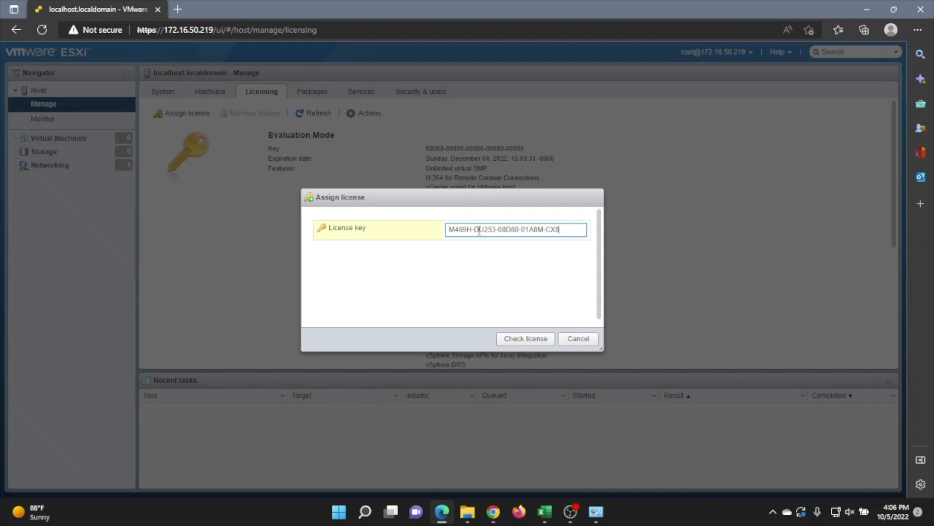
click(525, 339)
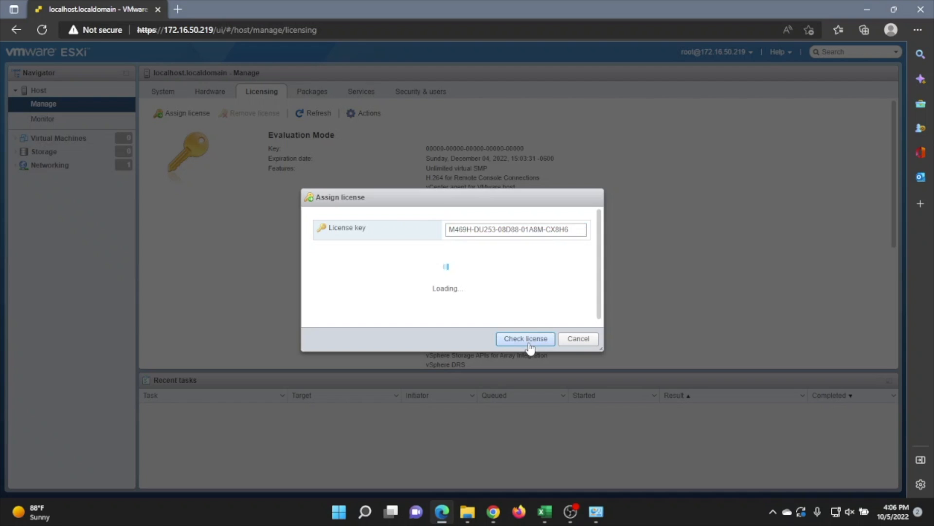
click(525, 338)
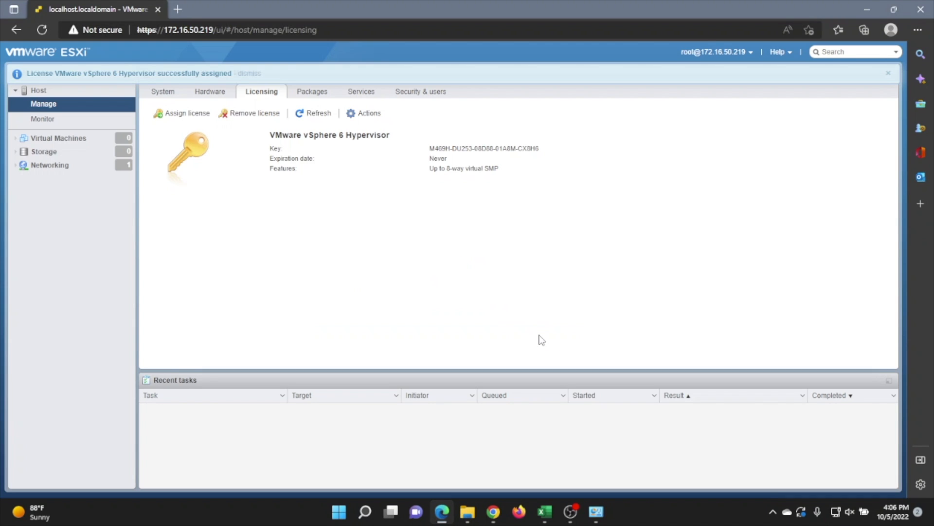